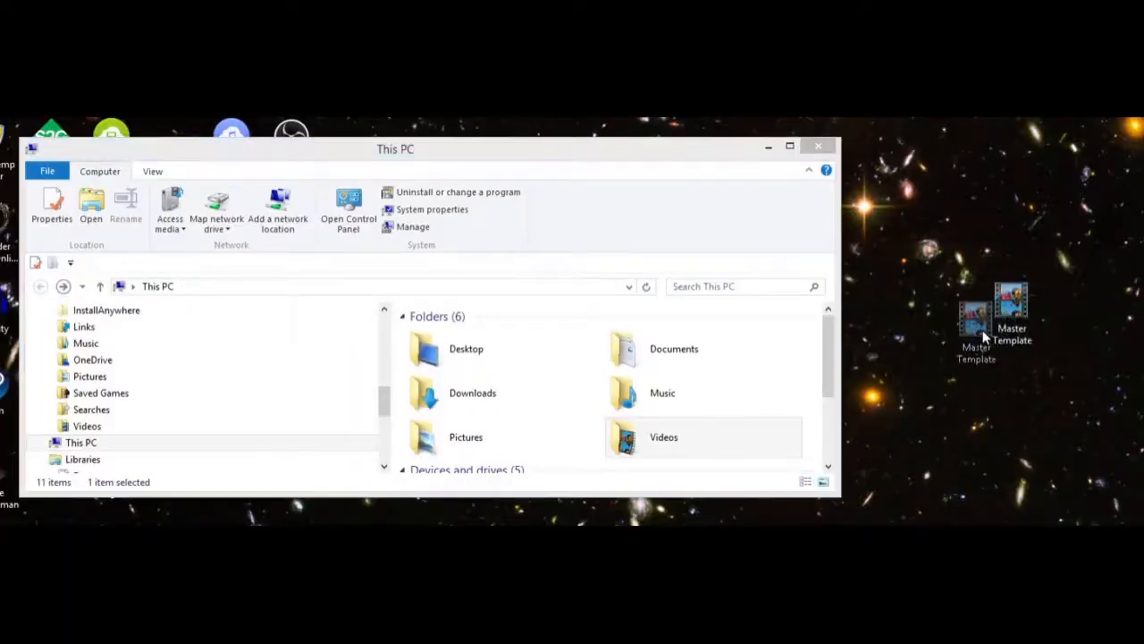
- Drag the Master Template folder from the desktop onto Videos, starting a 51-item move
drag(979, 318, 715, 438)
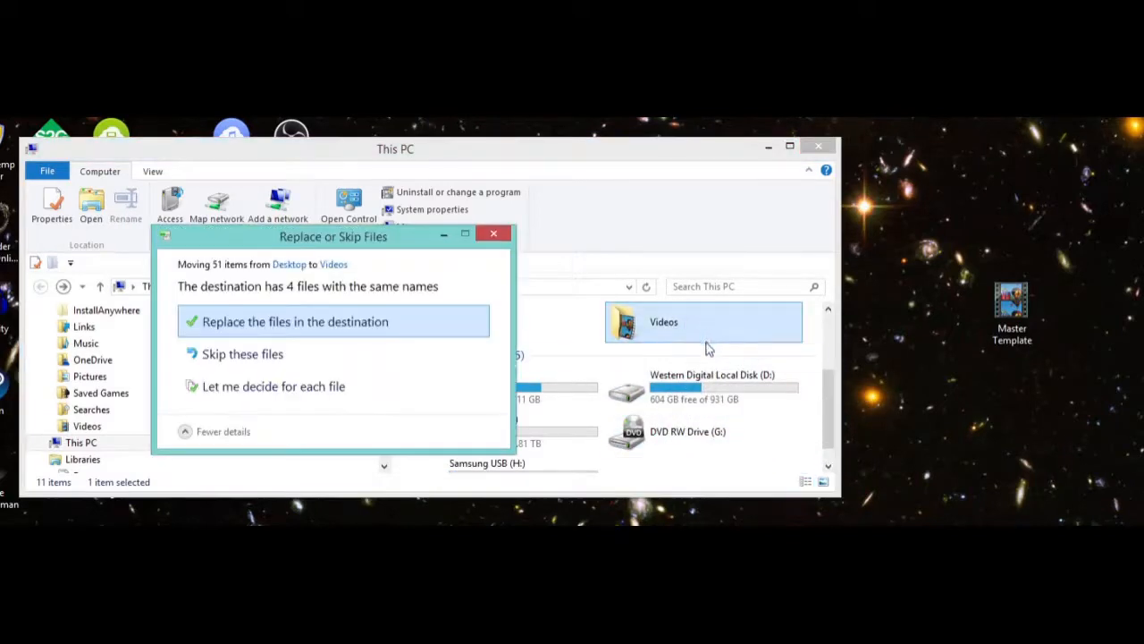
mouse_move(468, 286)
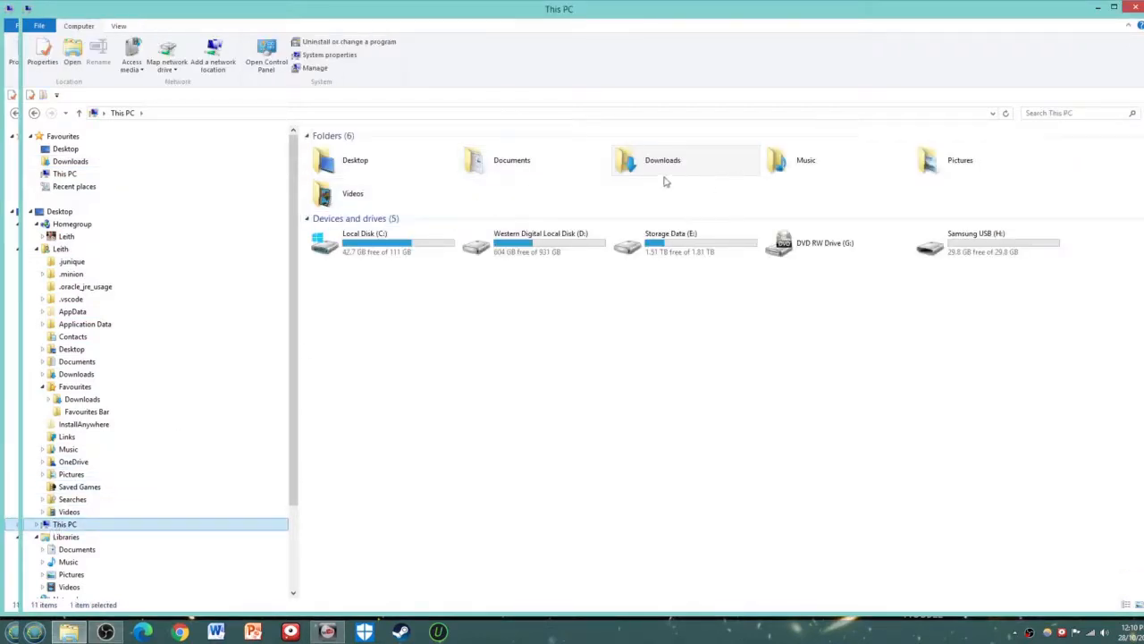
- Browse into Videos then Master Template - 2 to view its numbered project subfolders
click(352, 193)
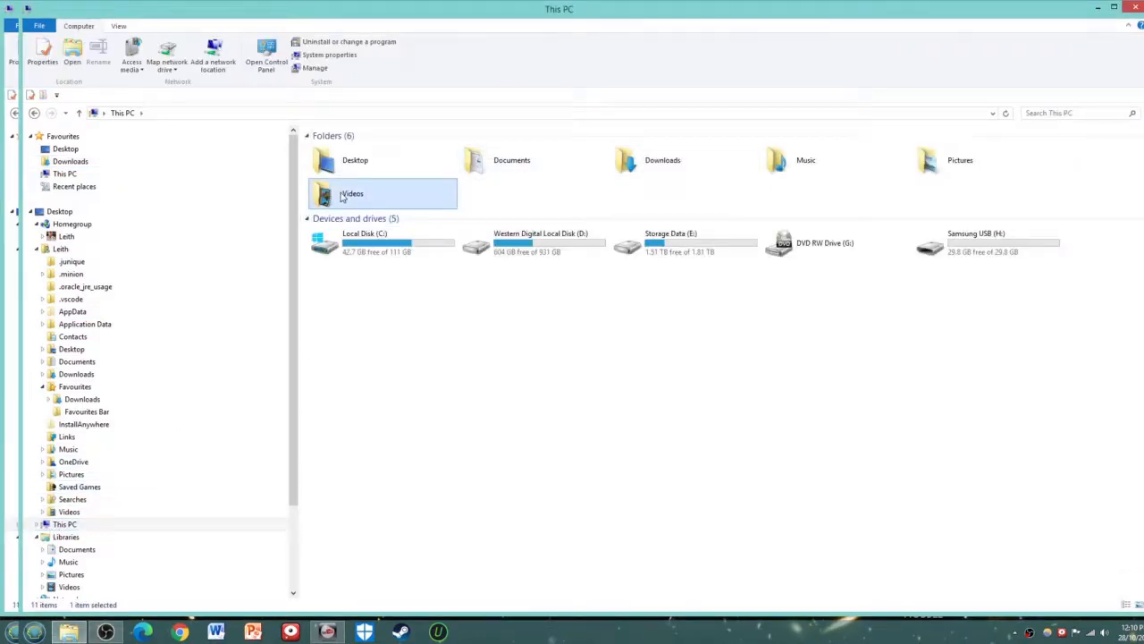
double_click(351, 193)
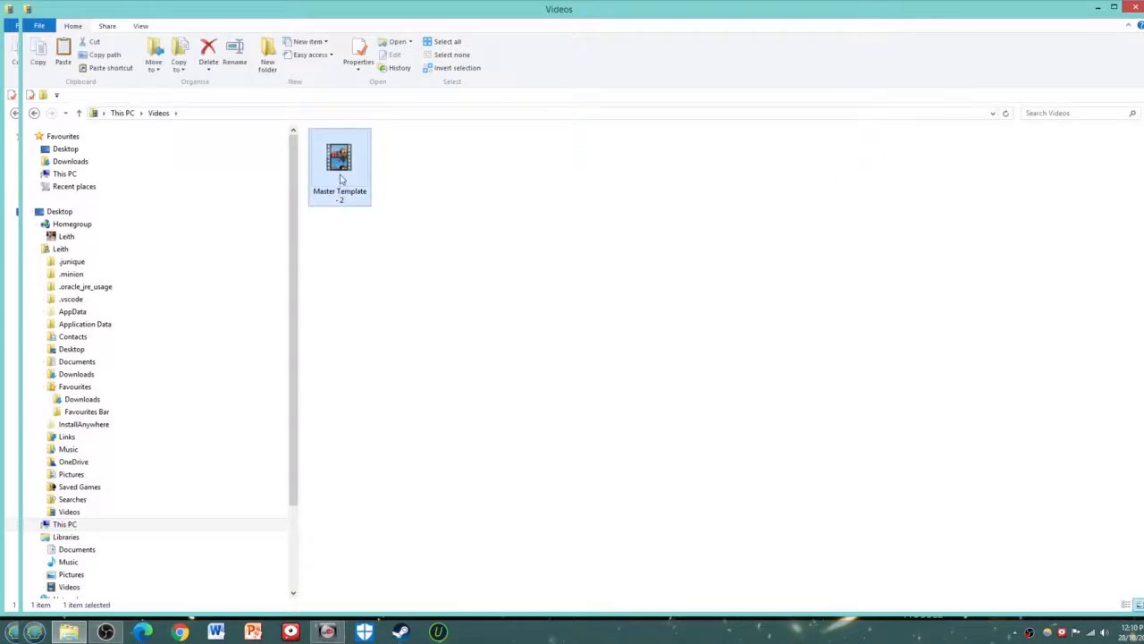
double_click(340, 160)
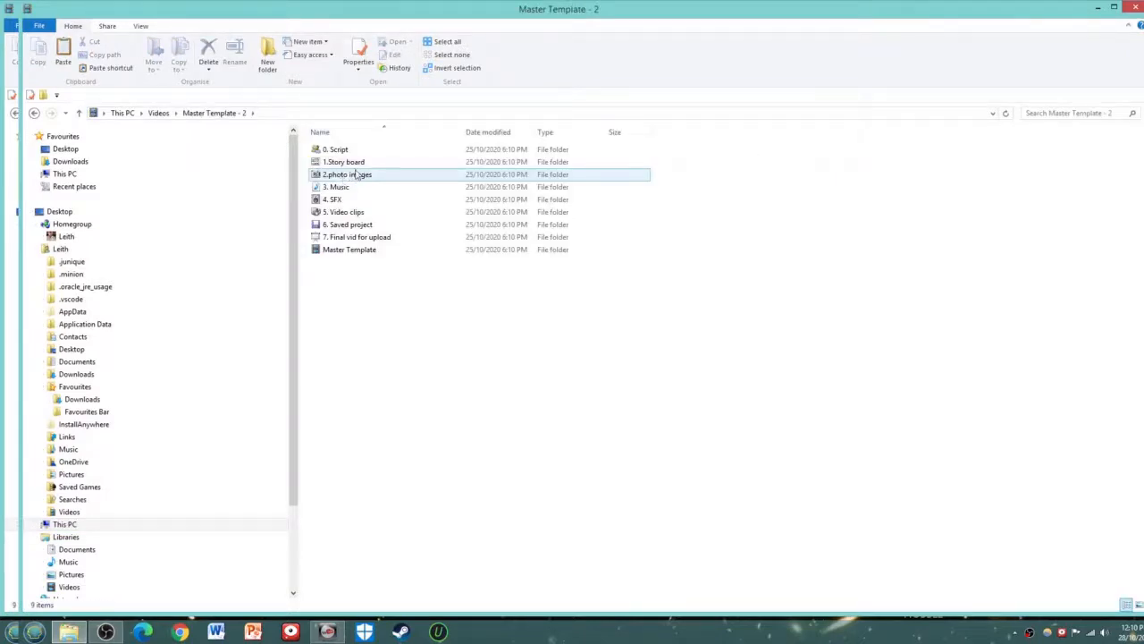
click(70, 161)
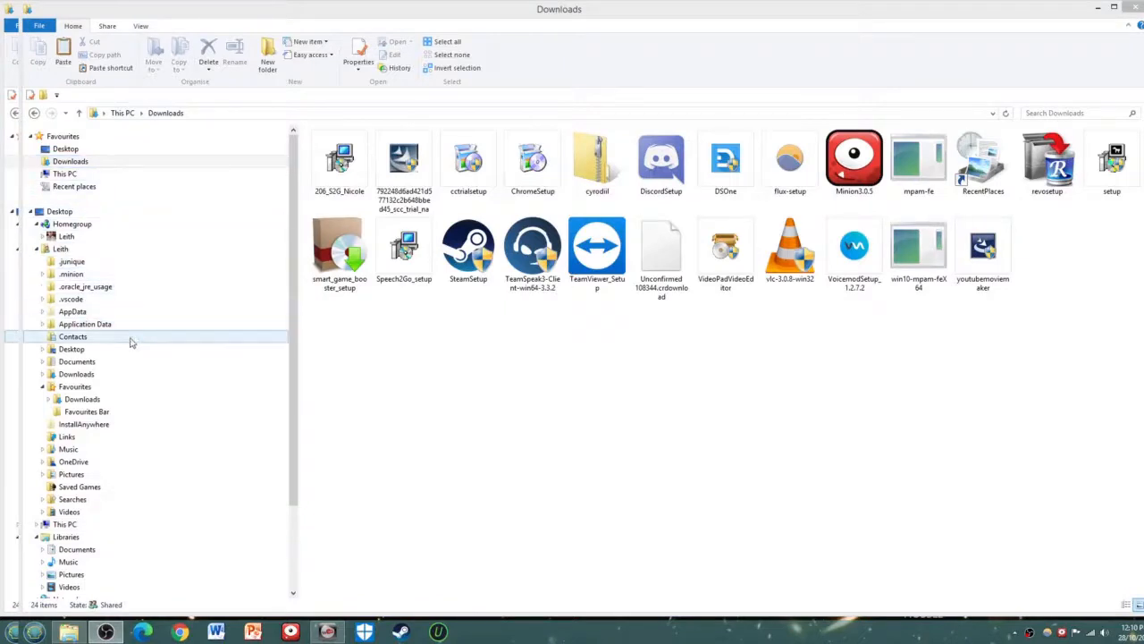
- Return to This PC and reopen Videos > Master Template - 2 to confirm it is still there
click(64, 524)
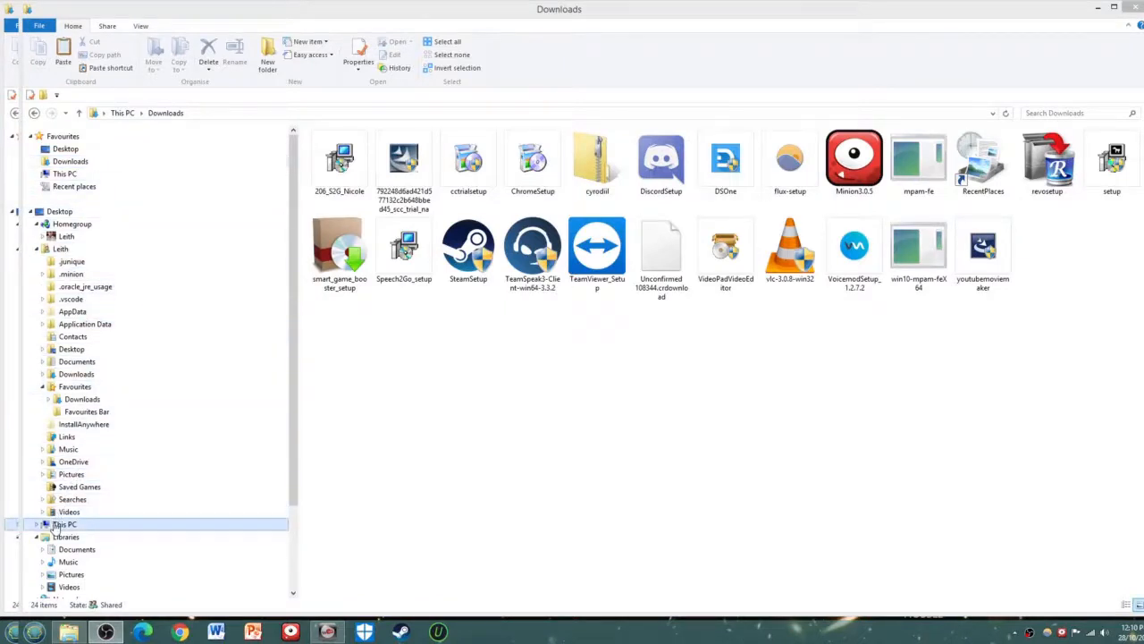
click(64, 524)
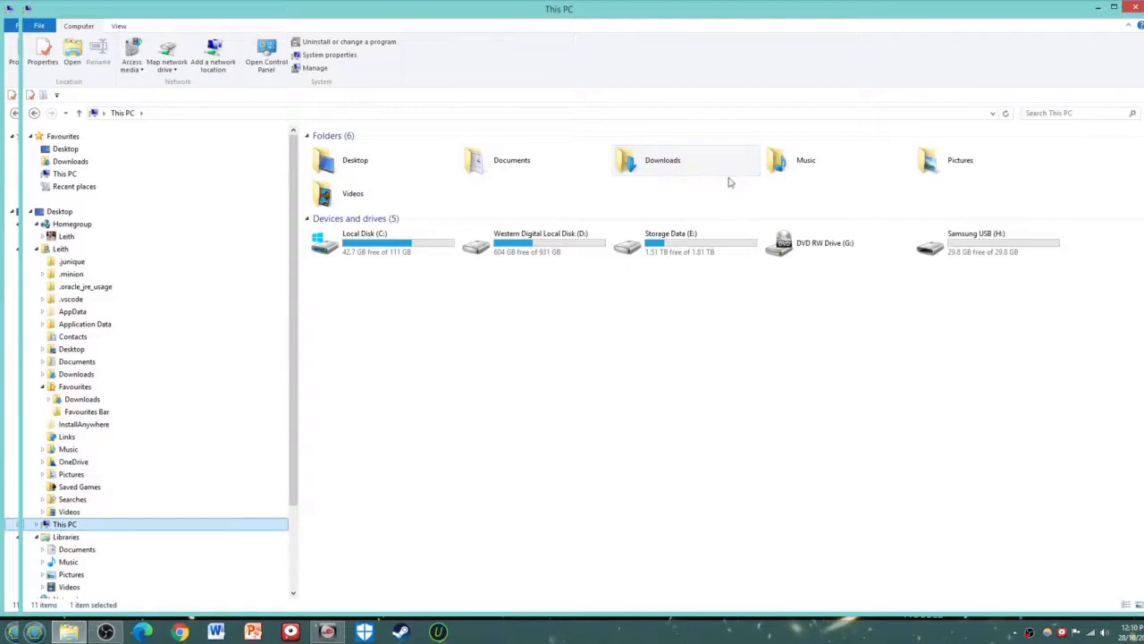
click(352, 194)
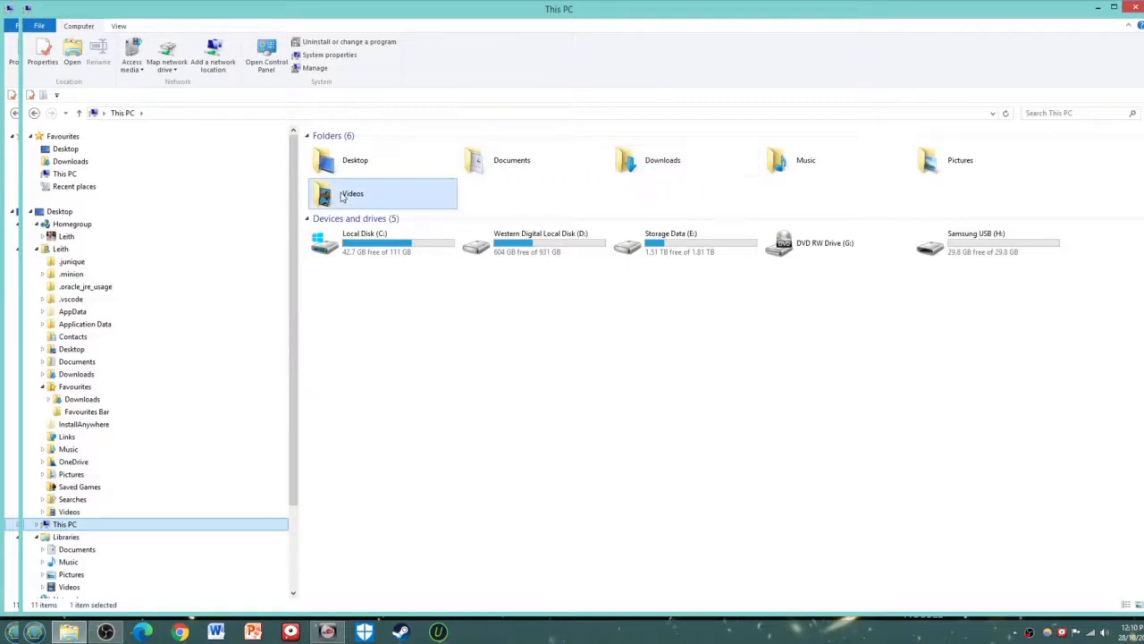
double_click(350, 193)
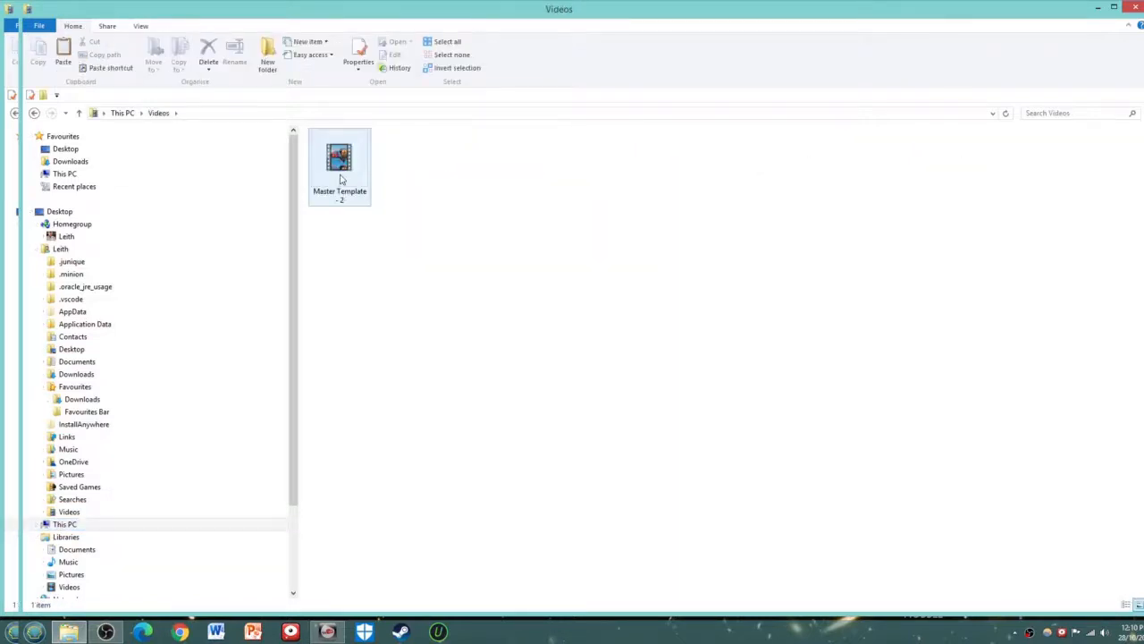
double_click(339, 157)
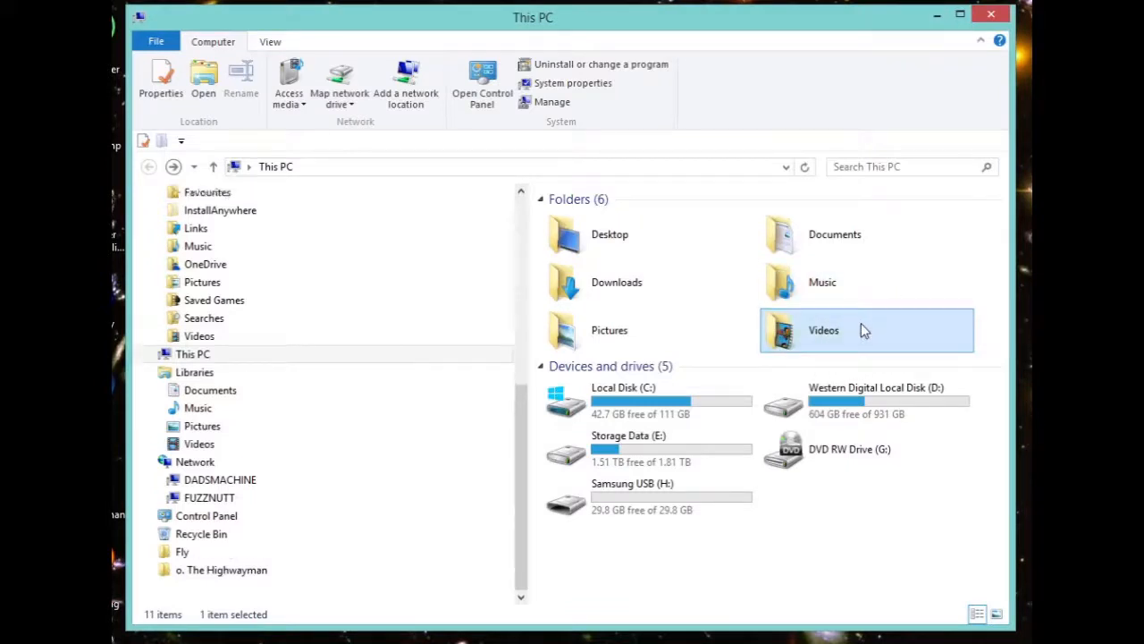
- Reopen Videos to show Master Template - 2 as its only item, then close the window
double_click(822, 329)
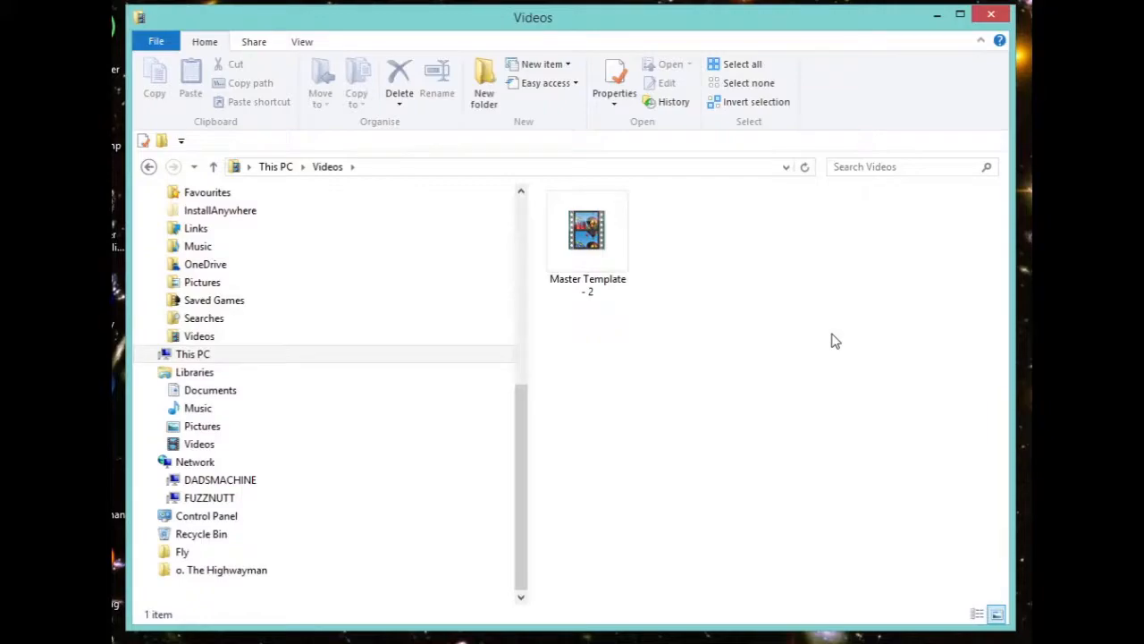
click(990, 14)
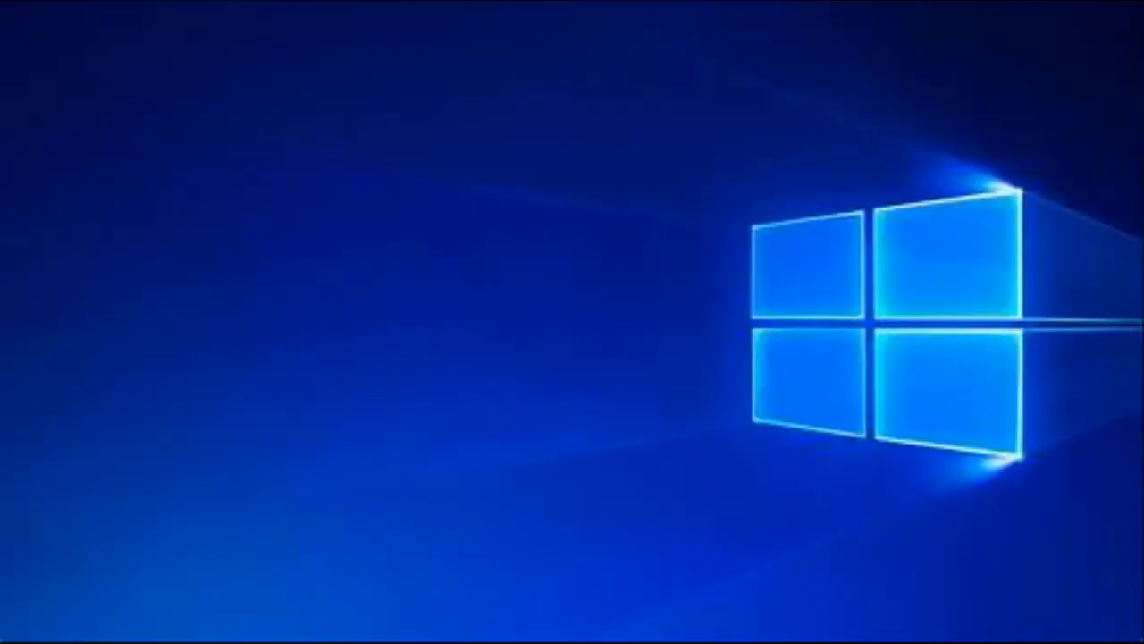